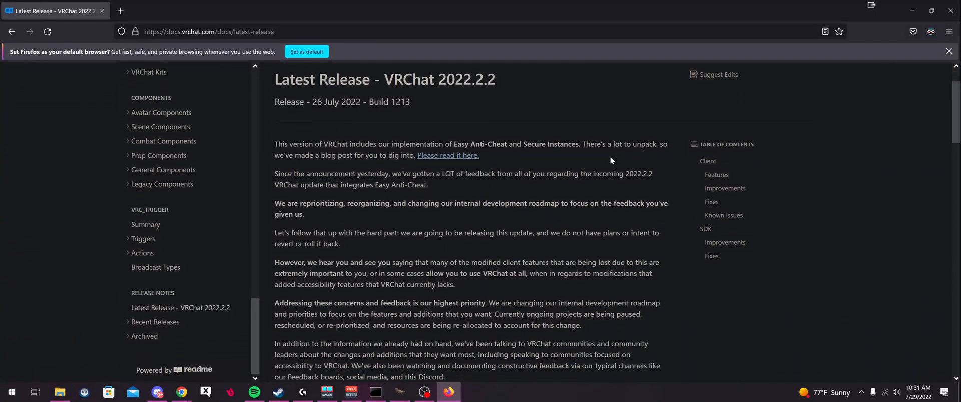
{"action": "mouse_move", "coordinate": [541, 131]}
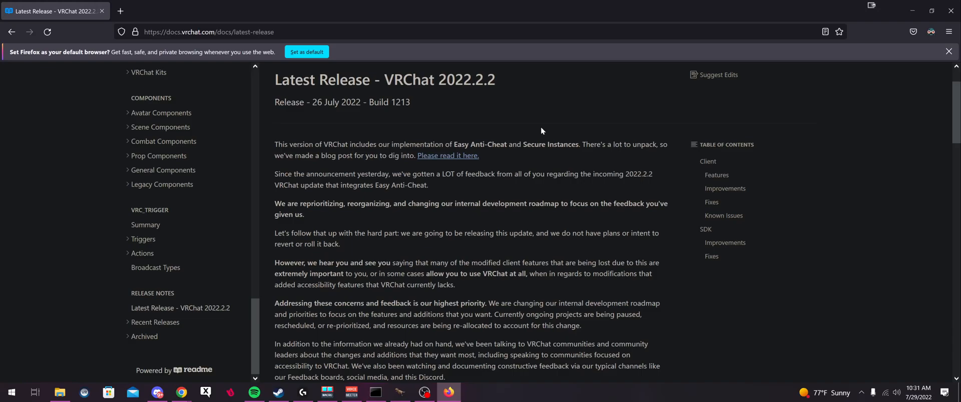
Step: Scroll the 2022.2.2 release notes down to the Known Issues note about Virtual Desktop on Oculus PC
{"action": "scroll", "scroll_direction": "down", "scroll_amount": 3}
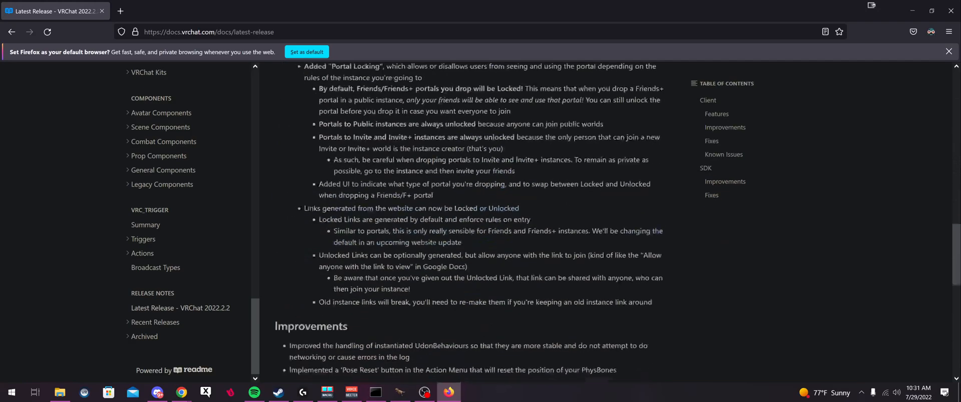
{"action": "scroll", "scroll_direction": "down", "scroll_amount": 3}
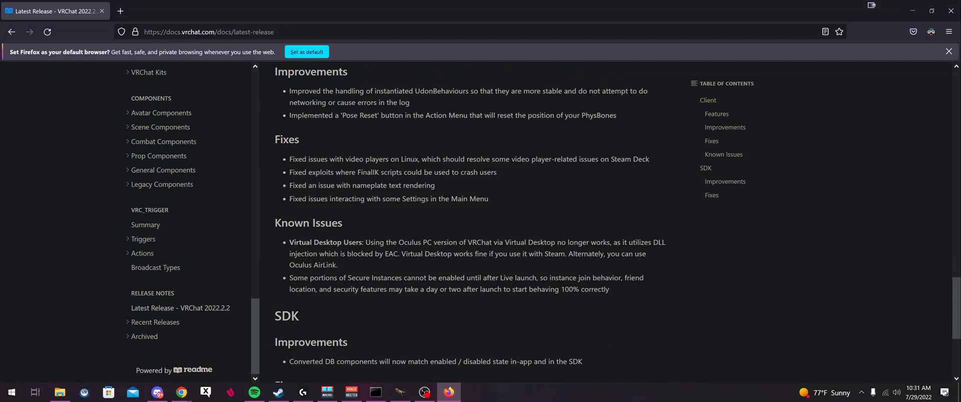
{"action": "scroll", "scroll_direction": "down", "scroll_amount": 3}
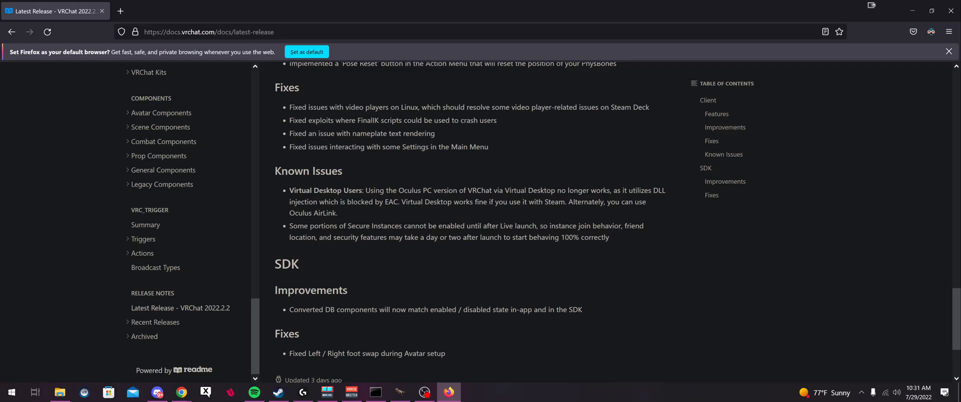
{"action": "mouse_move", "coordinate": [573, 212]}
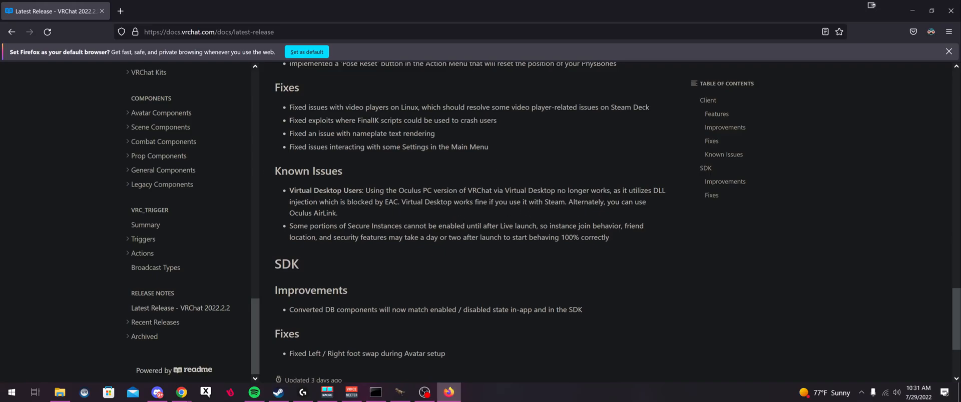
{"action": "mouse_move", "coordinate": [501, 199]}
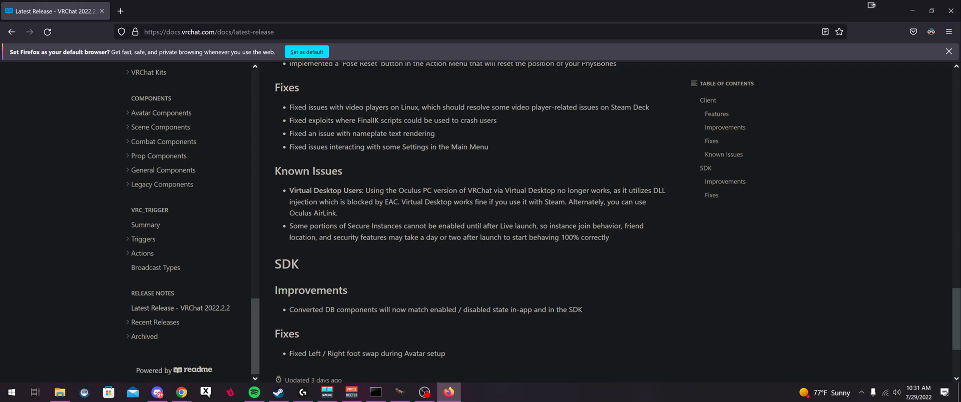
{"action": "mouse_move", "coordinate": [662, 201]}
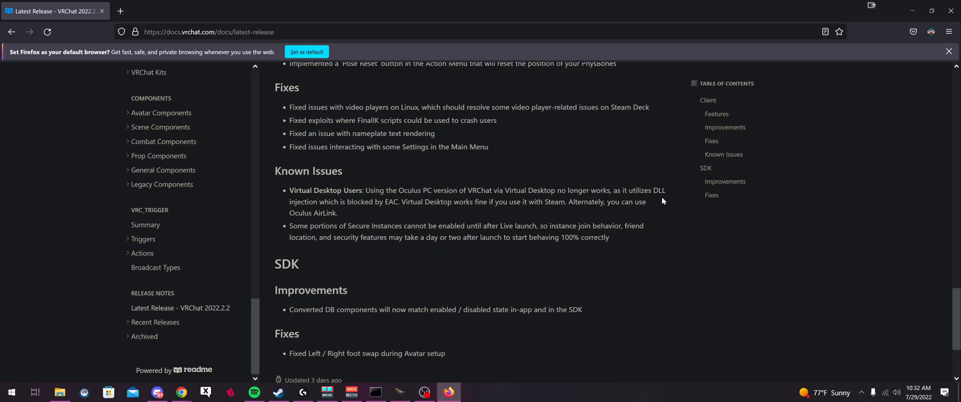
{"action": "mouse_move", "coordinate": [424, 211]}
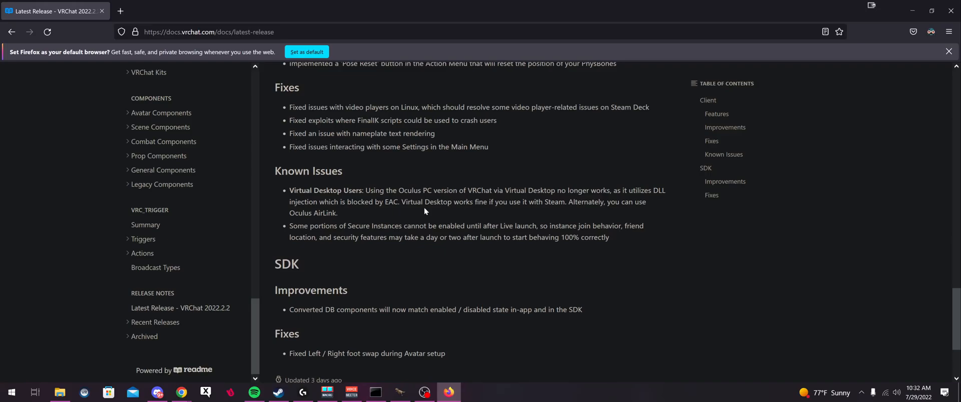
{"action": "mouse_move", "coordinate": [476, 212]}
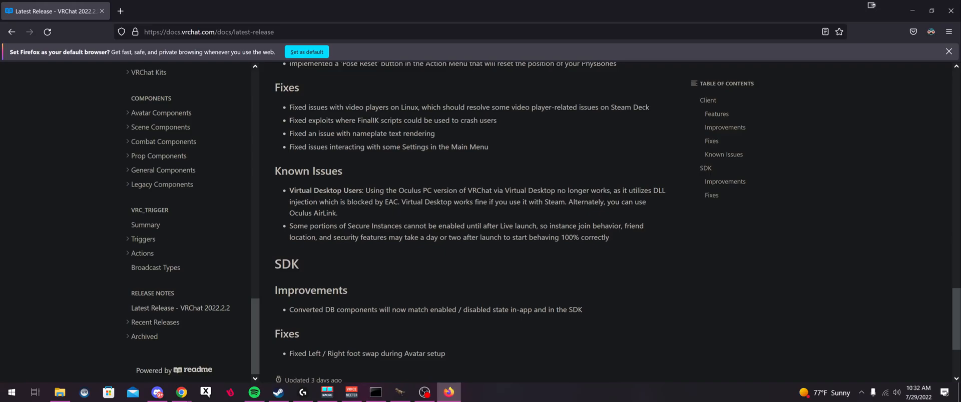
{"action": "mouse_move", "coordinate": [366, 213]}
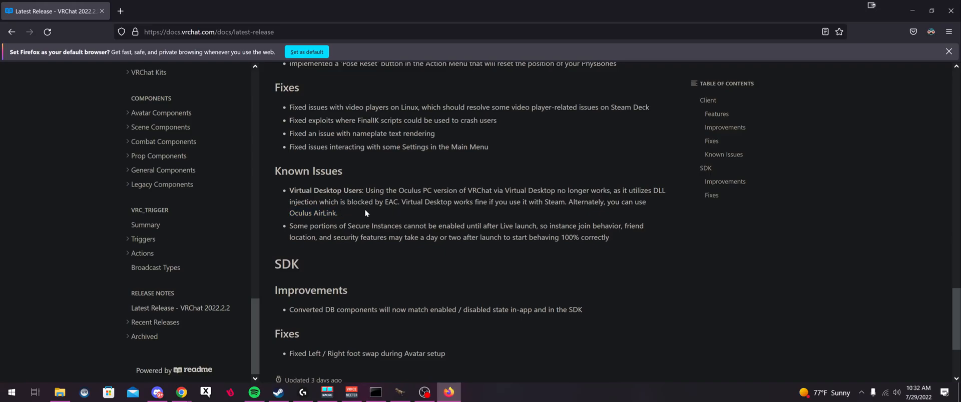
{"action": "mouse_move", "coordinate": [352, 211]}
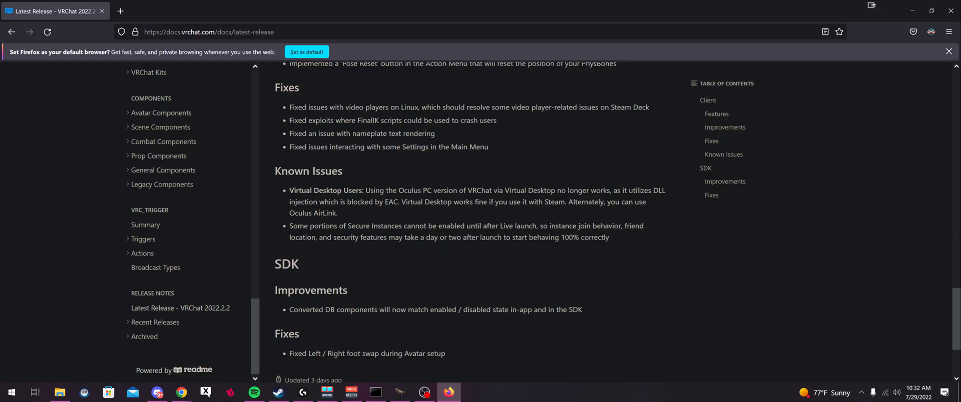
{"action": "mouse_move", "coordinate": [365, 214]}
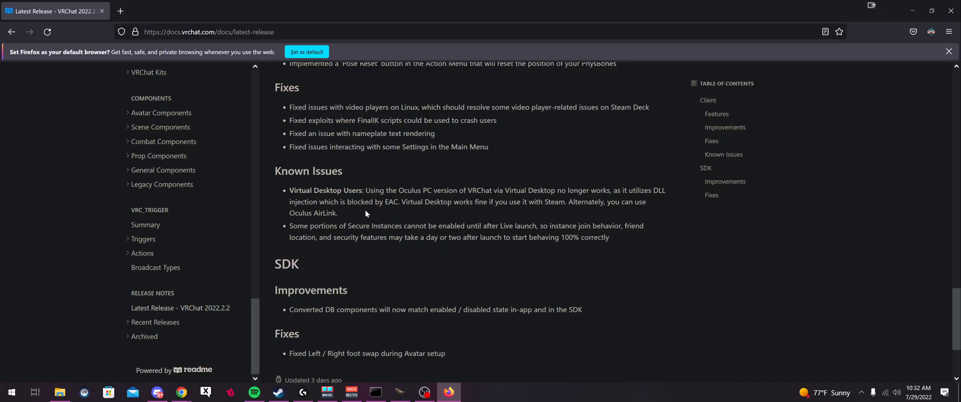
{"action": "mouse_move", "coordinate": [356, 219]}
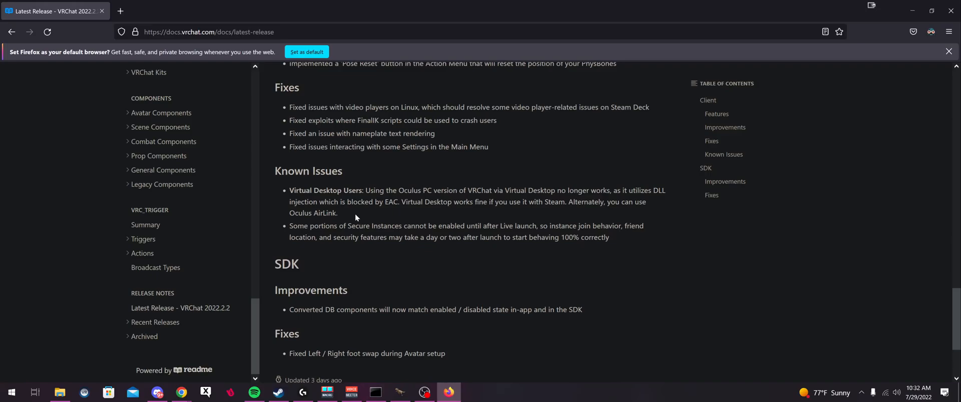
{"action": "mouse_move", "coordinate": [363, 212]}
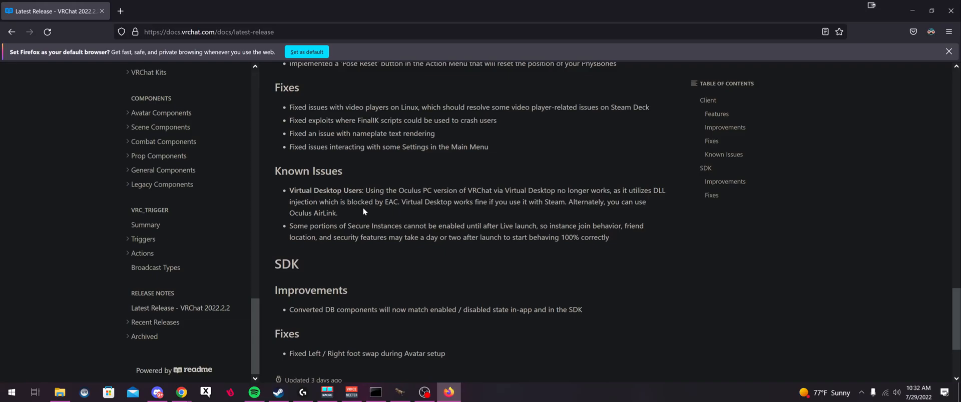
{"action": "mouse_move", "coordinate": [414, 220]}
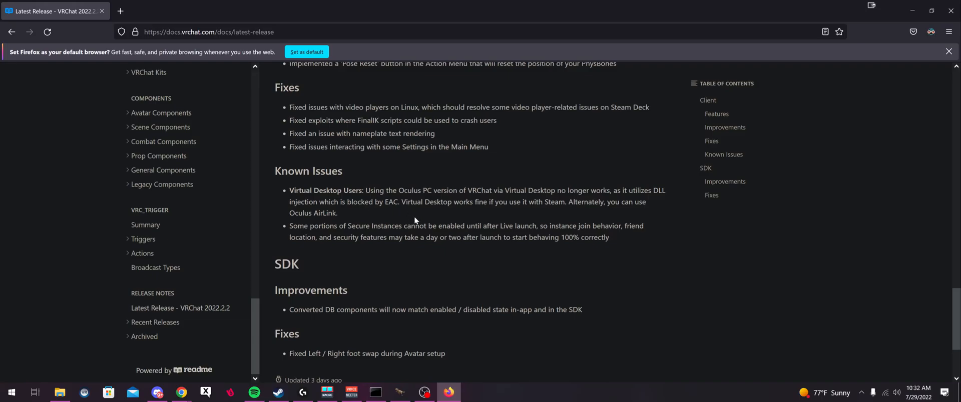
{"action": "mouse_move", "coordinate": [352, 218]}
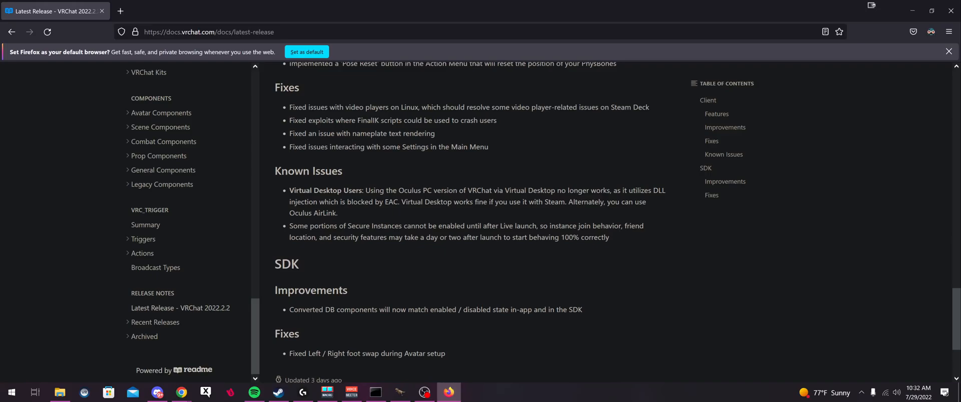
{"action": "double_click", "coordinate": [312, 190]}
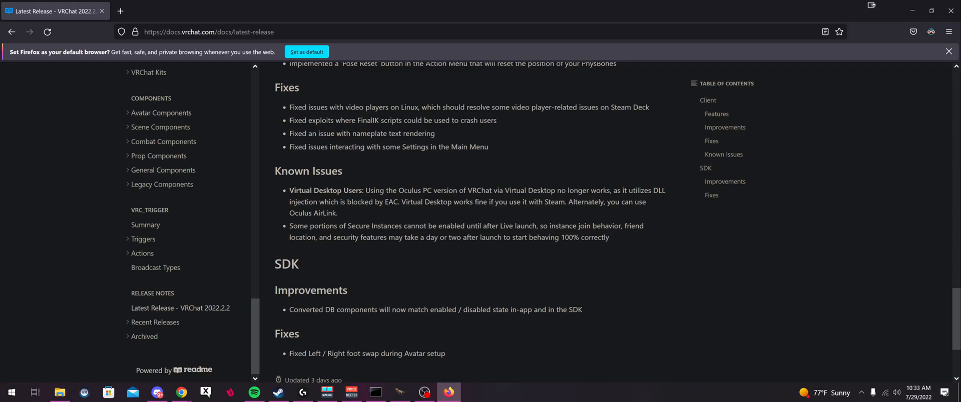
{"action": "mouse_move", "coordinate": [493, 187]}
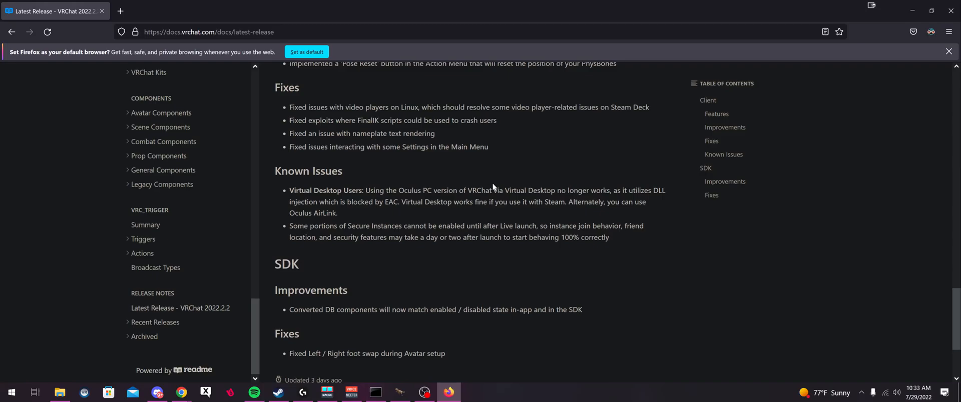
{"action": "mouse_move", "coordinate": [524, 176]}
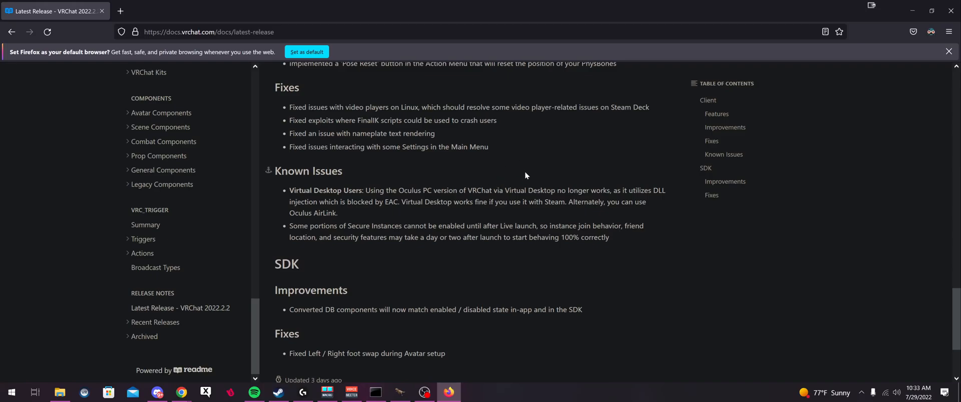
{"action": "mouse_move", "coordinate": [509, 165]}
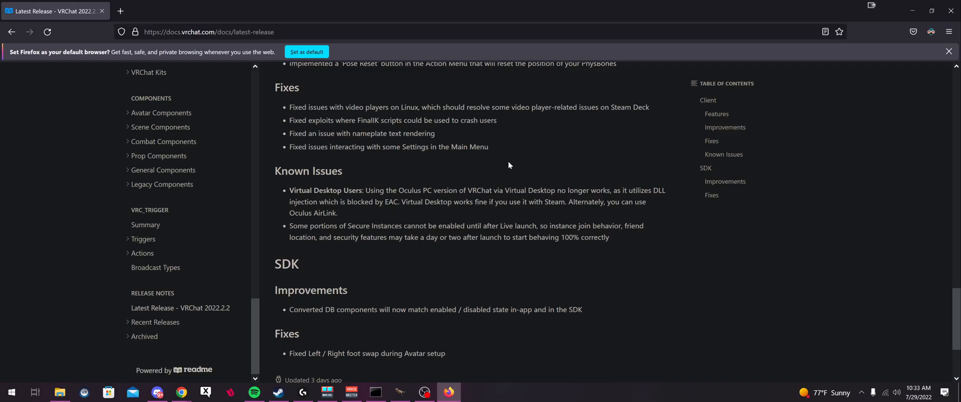
{"action": "mouse_move", "coordinate": [496, 162]}
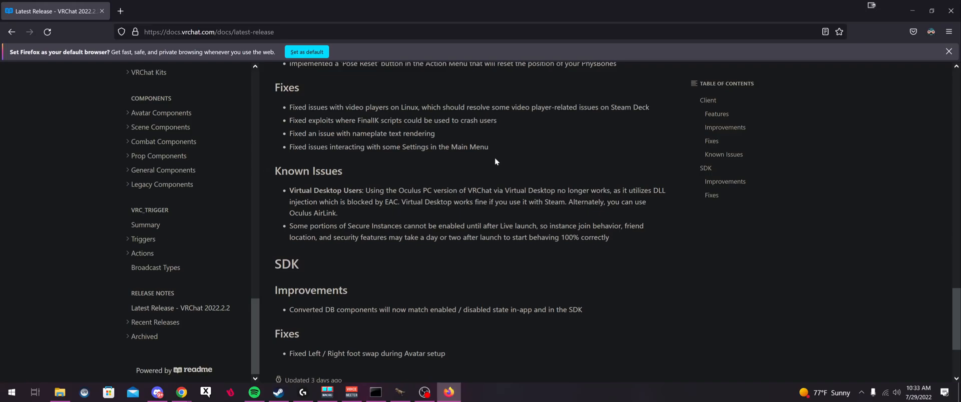
{"action": "mouse_move", "coordinate": [506, 155]}
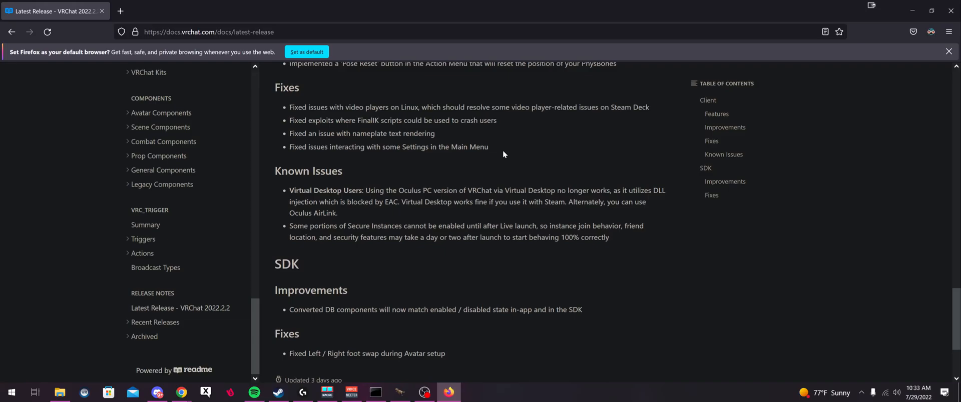
{"action": "mouse_move", "coordinate": [490, 148]}
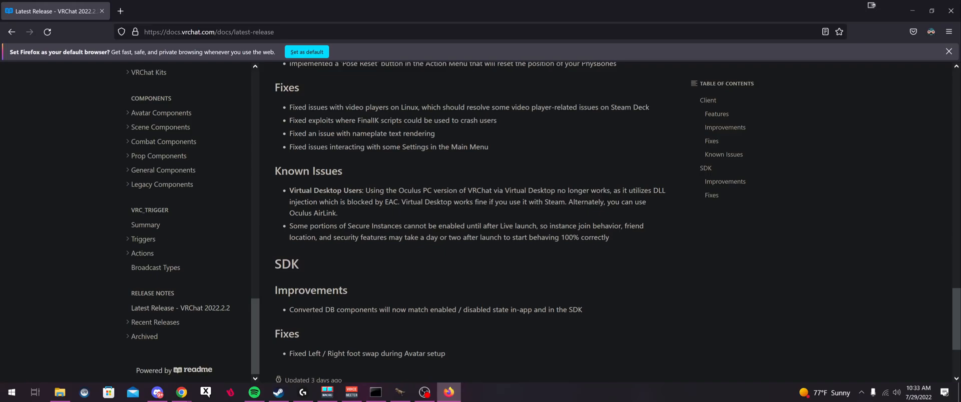
{"action": "mouse_move", "coordinate": [497, 185]}
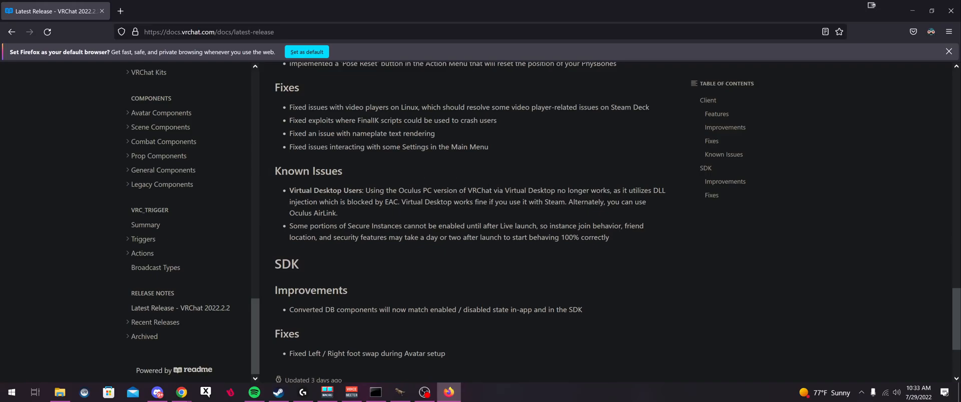
{"action": "double_click", "coordinate": [409, 190]}
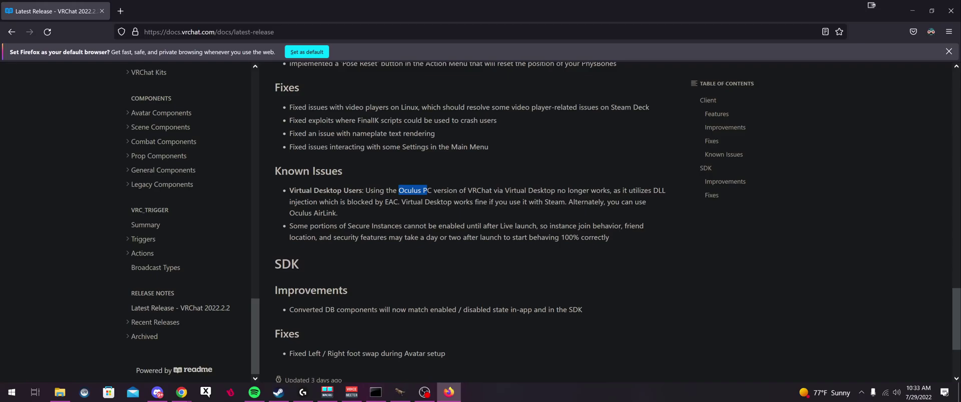
{"action": "mouse_move", "coordinate": [523, 185]}
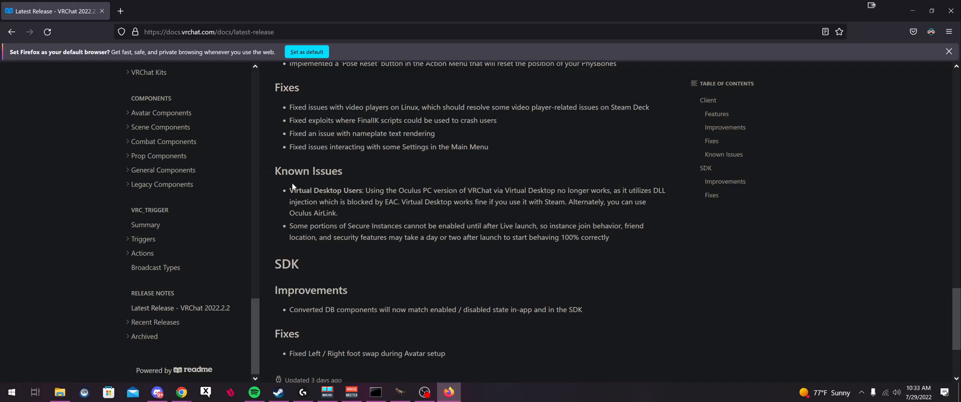
{"action": "mouse_move", "coordinate": [292, 187]}
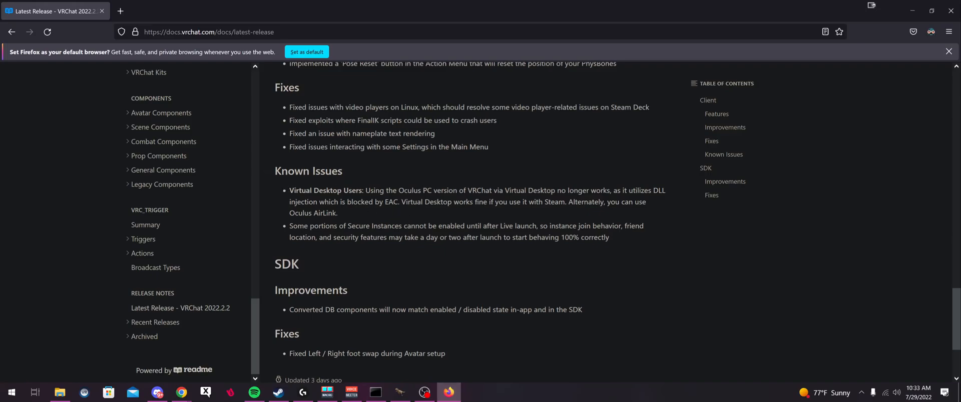
{"action": "mouse_move", "coordinate": [382, 185]}
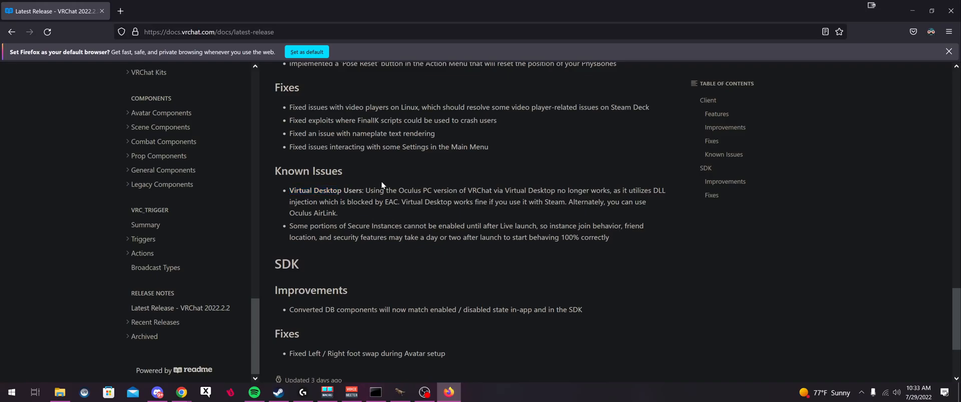
{"action": "mouse_move", "coordinate": [507, 173]}
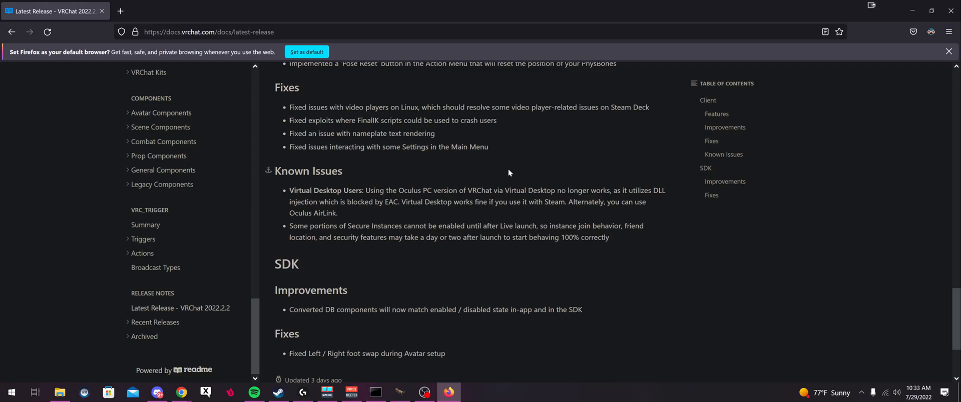
{"action": "mouse_move", "coordinate": [542, 184]}
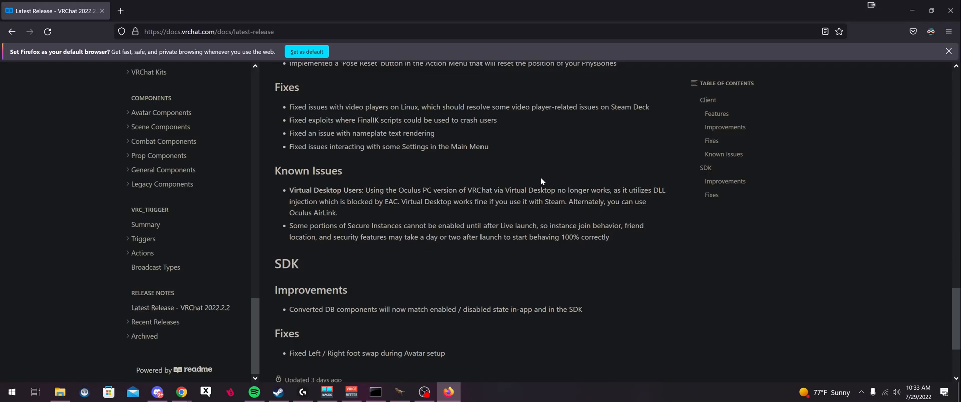
{"action": "mouse_move", "coordinate": [602, 147]}
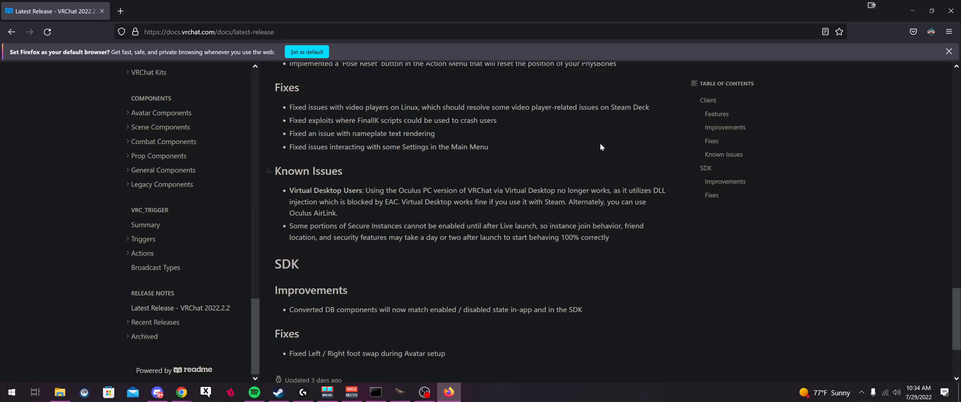